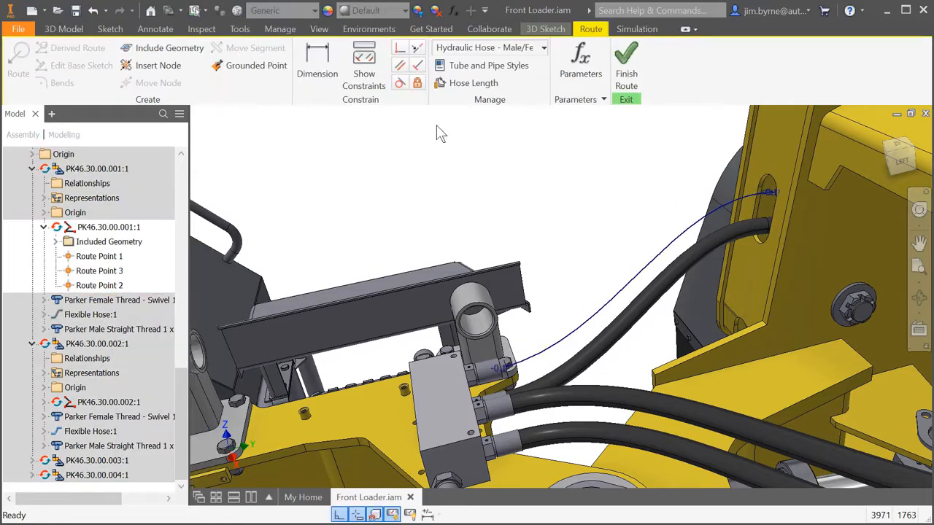
- Lock the first hose route's length at about 1346.200 mm
click(473, 82)
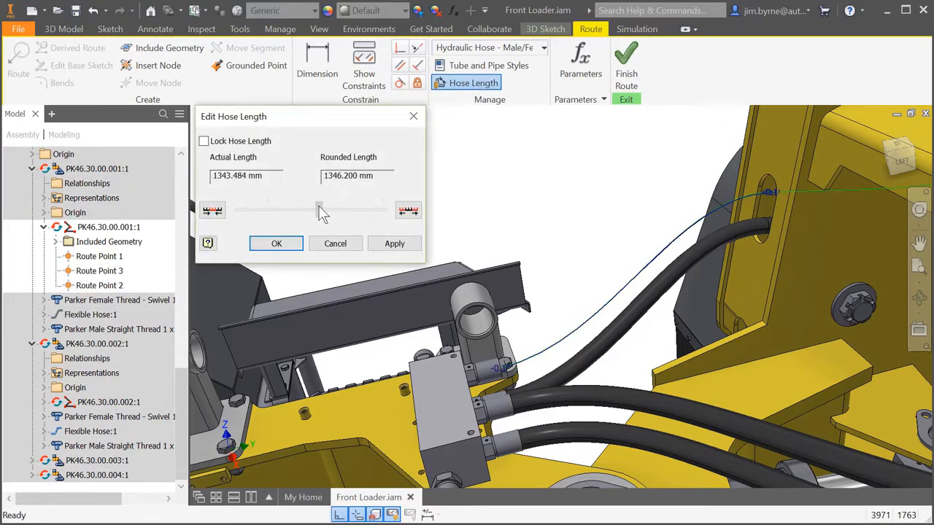
click(203, 141)
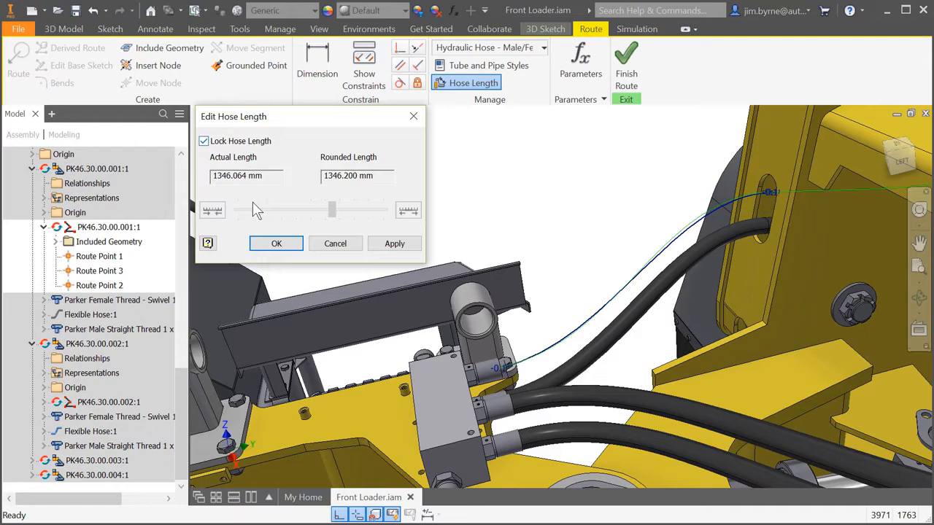
click(276, 243)
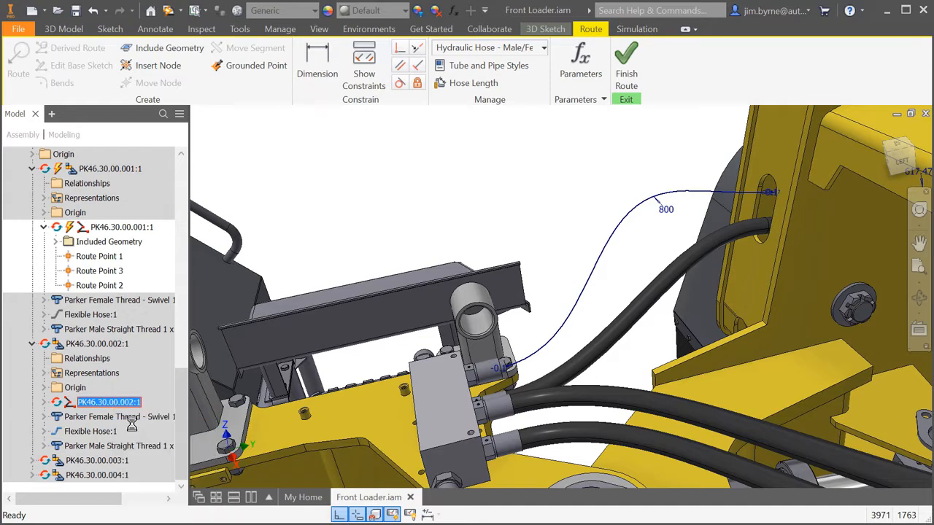
- Lock route PK46.30.00.002:1's hose length at about 1273.175 mm
click(473, 82)
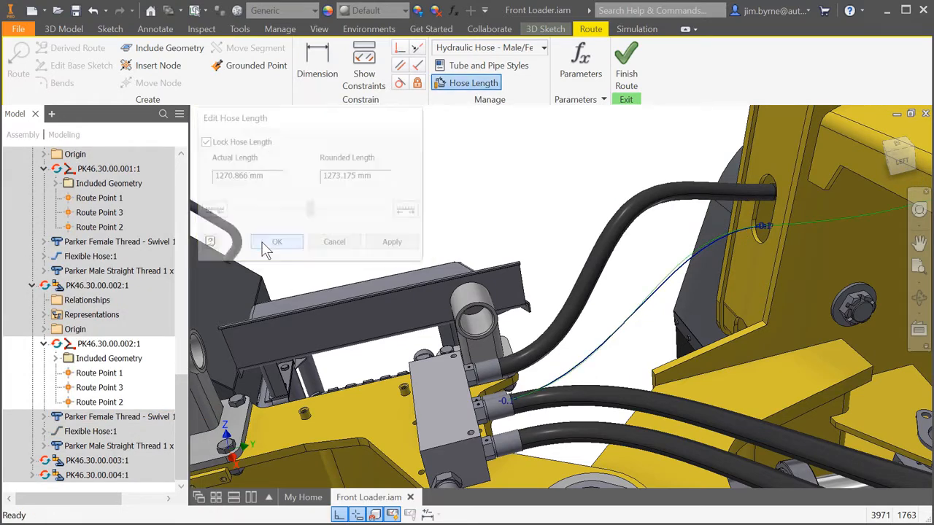
click(276, 242)
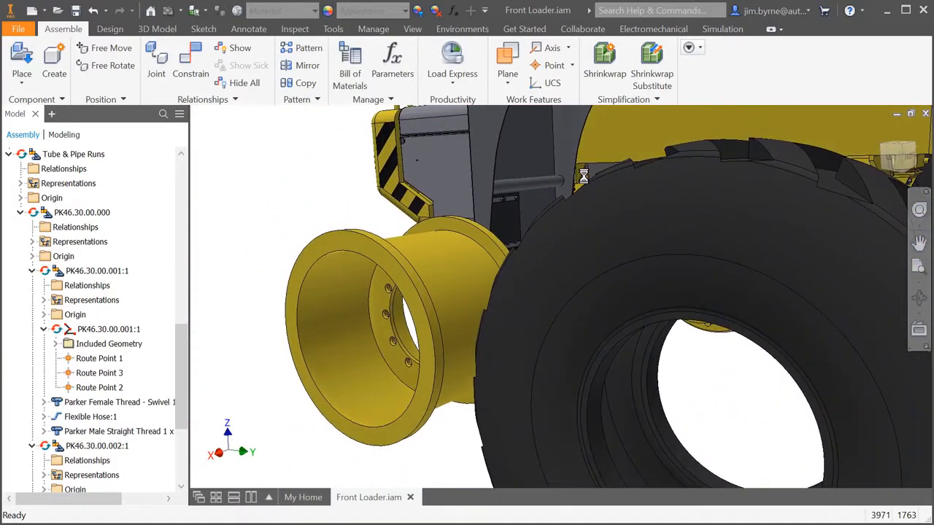
- Apply an Insert constraint between rim and tire edges with Lock Rotation checked
click(190, 62)
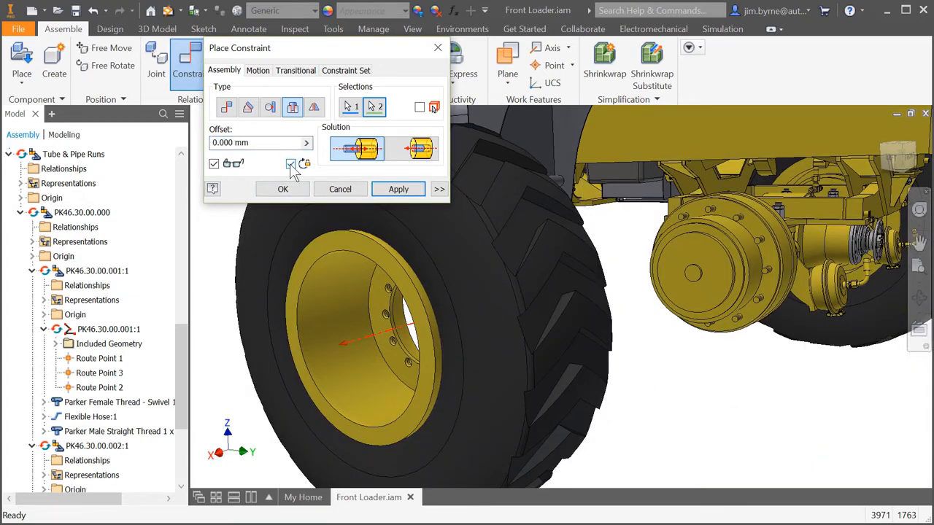
click(398, 189)
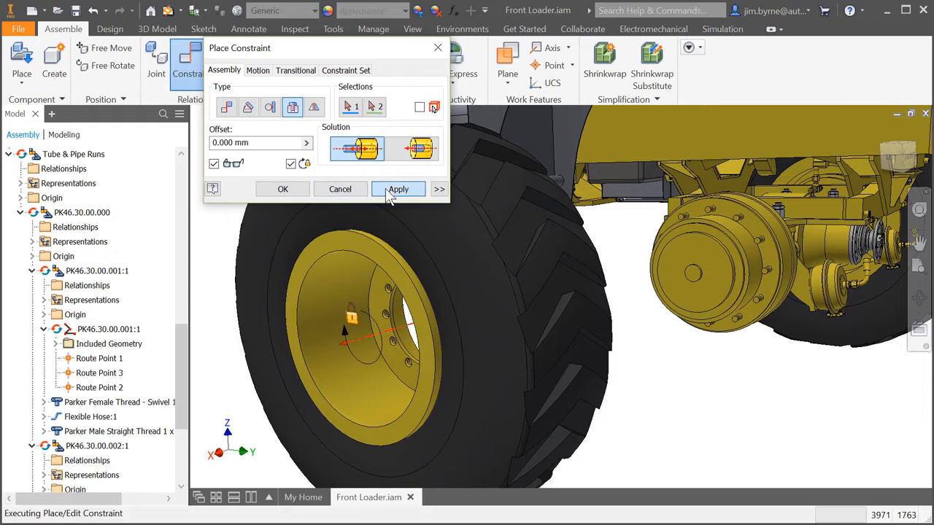
click(398, 189)
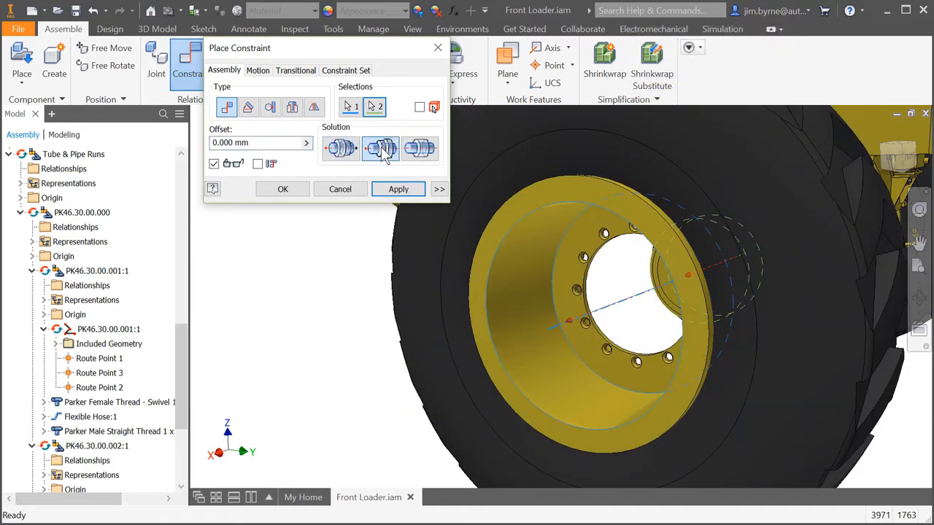
- Apply a Mate constraint between the rim and tire faces with the chosen solution
click(398, 189)
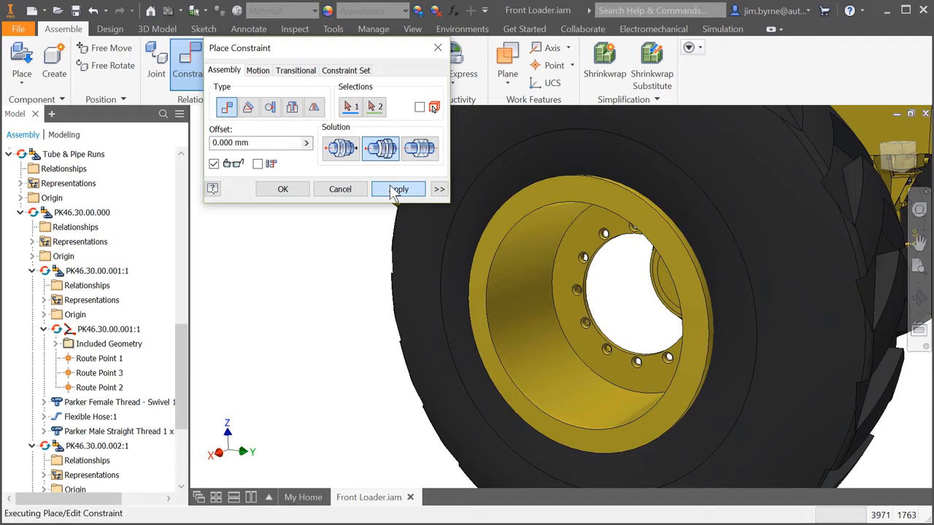
click(399, 189)
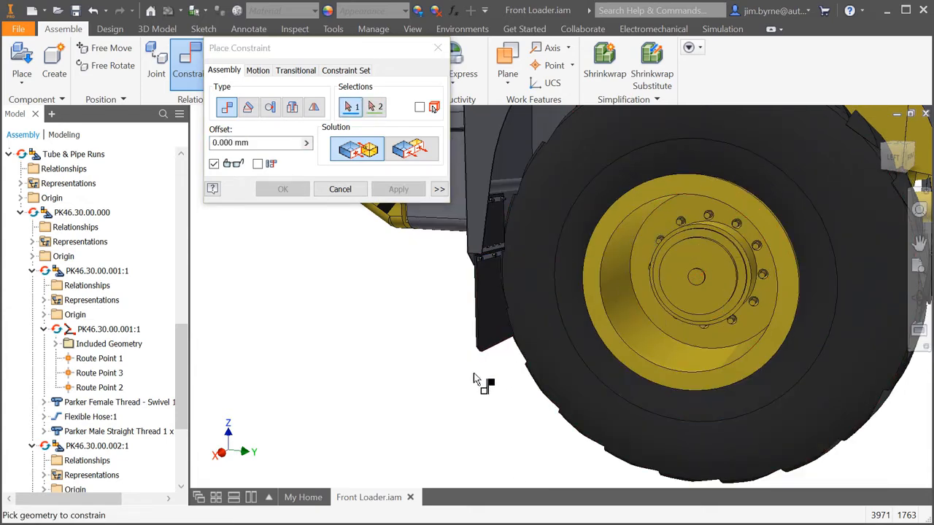
mouse_move(467, 394)
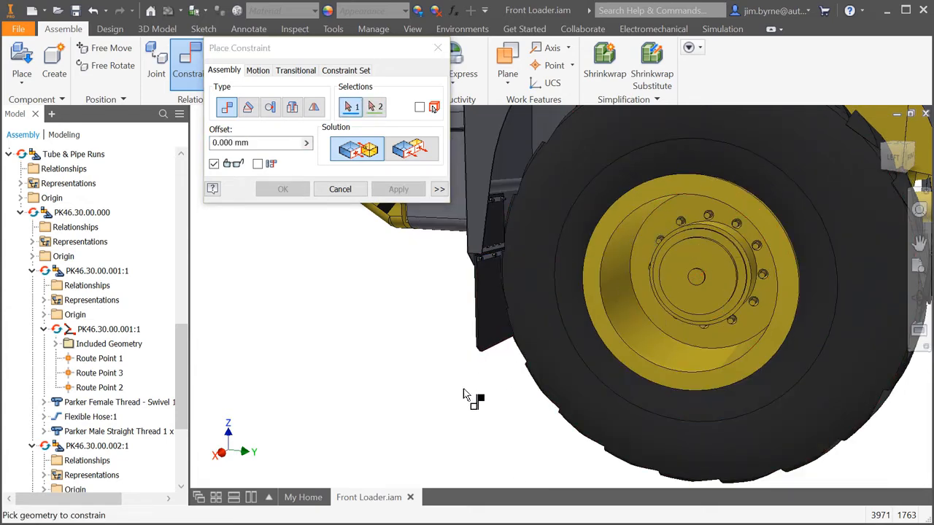